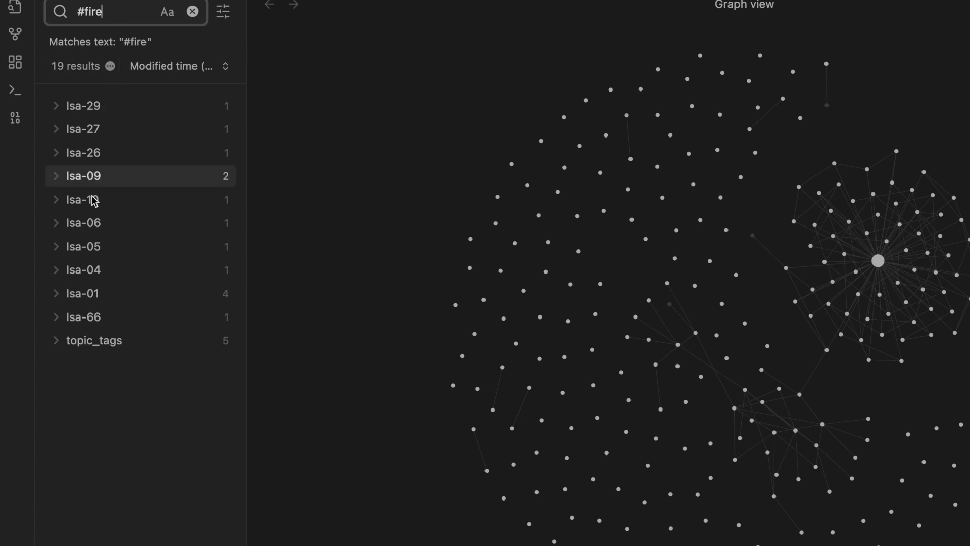
Open Isa-01 from the #fire results and find the word fire within the note
left_click(83, 293)
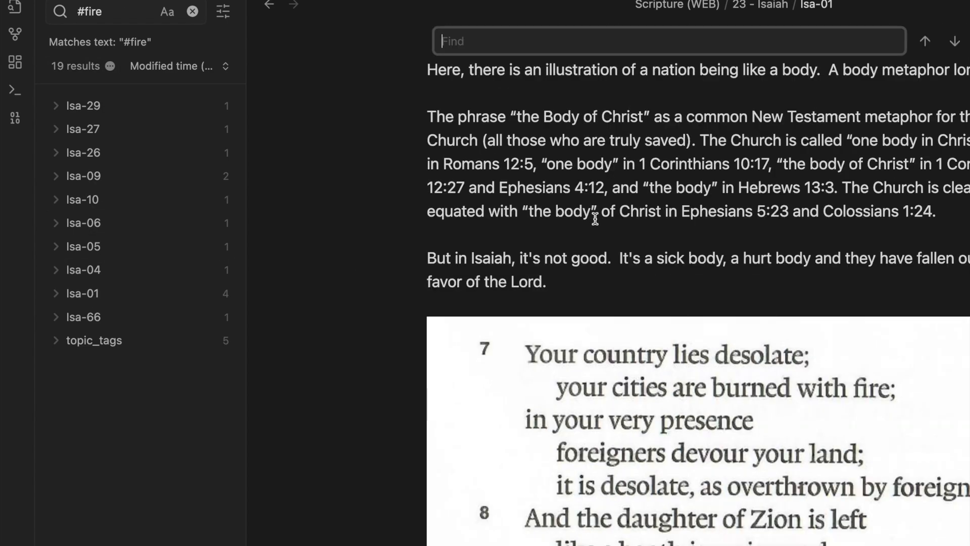
type("fire")
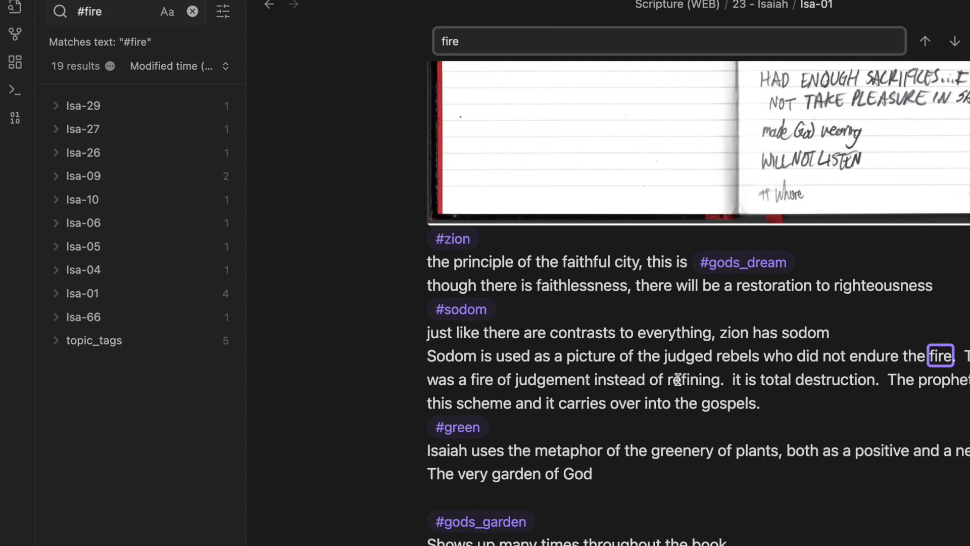
mouse_move(889, 388)
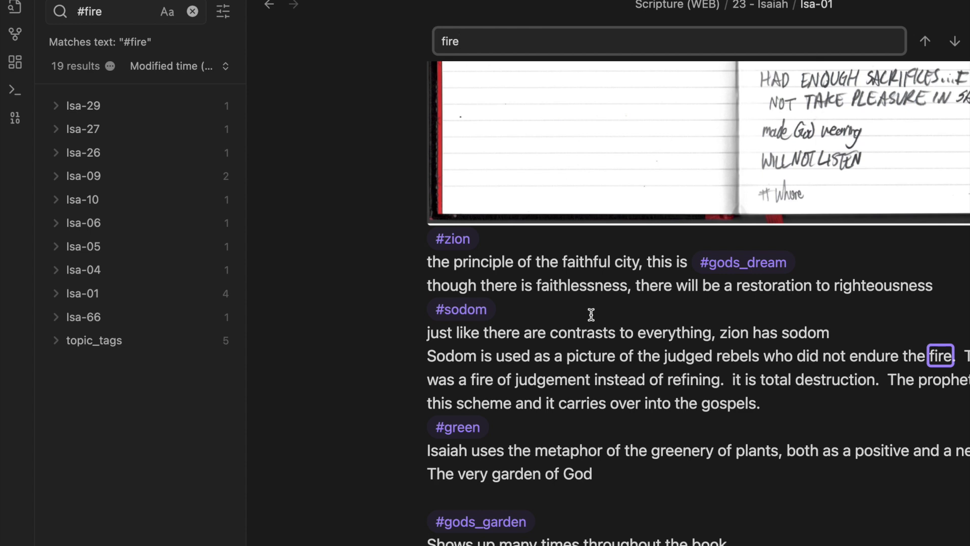
mouse_move(100, 334)
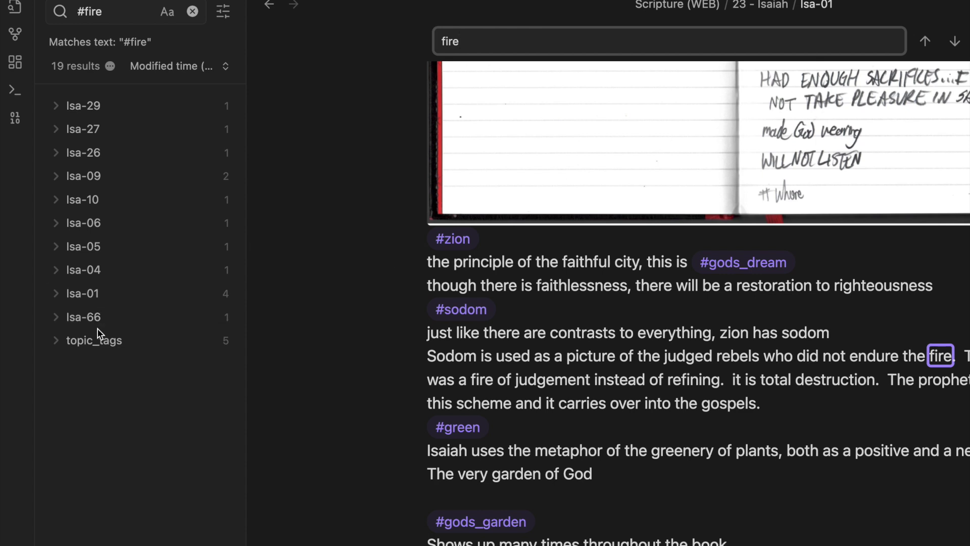
mouse_move(662, 61)
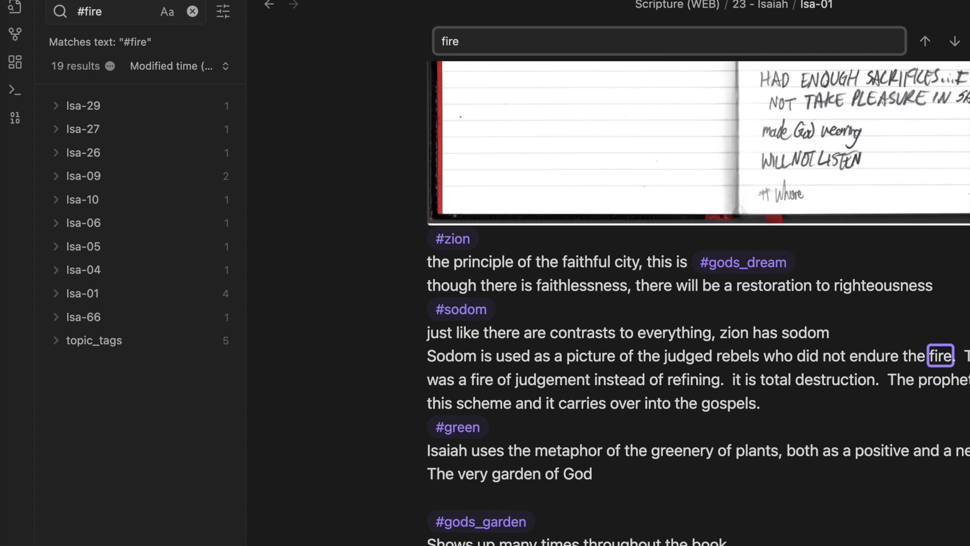
mouse_move(33, 252)
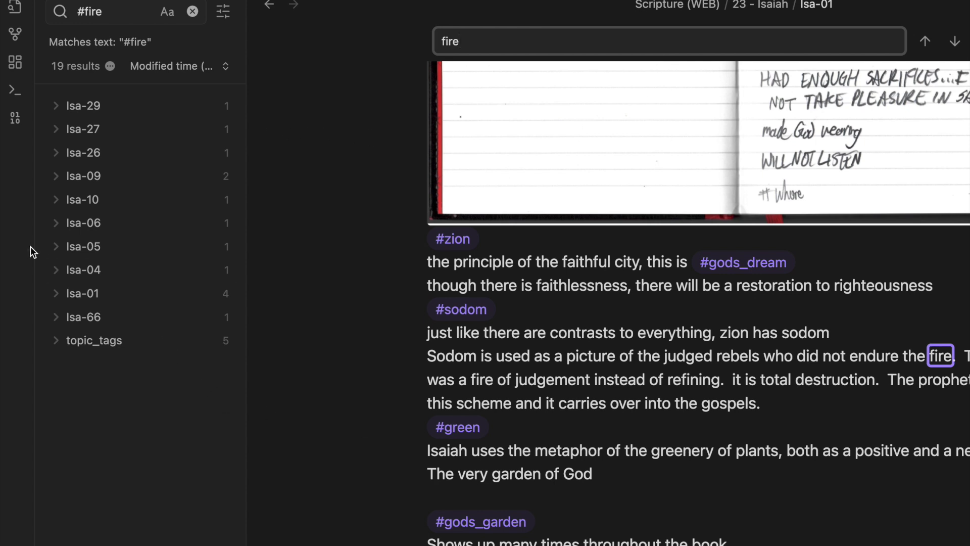
View Isa-04, then Isa-05 showing #fire at Isaiah 5:24
left_click(82, 269)
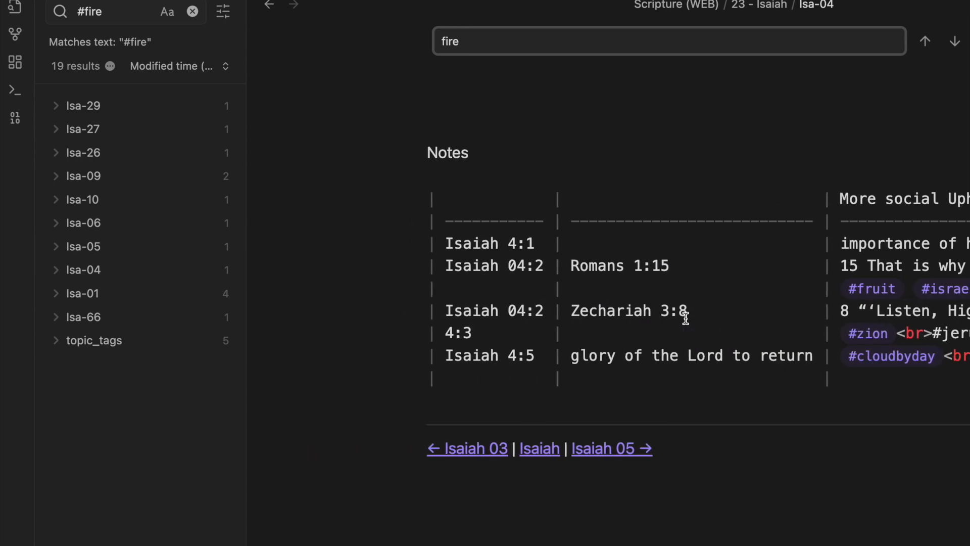
left_click(83, 247)
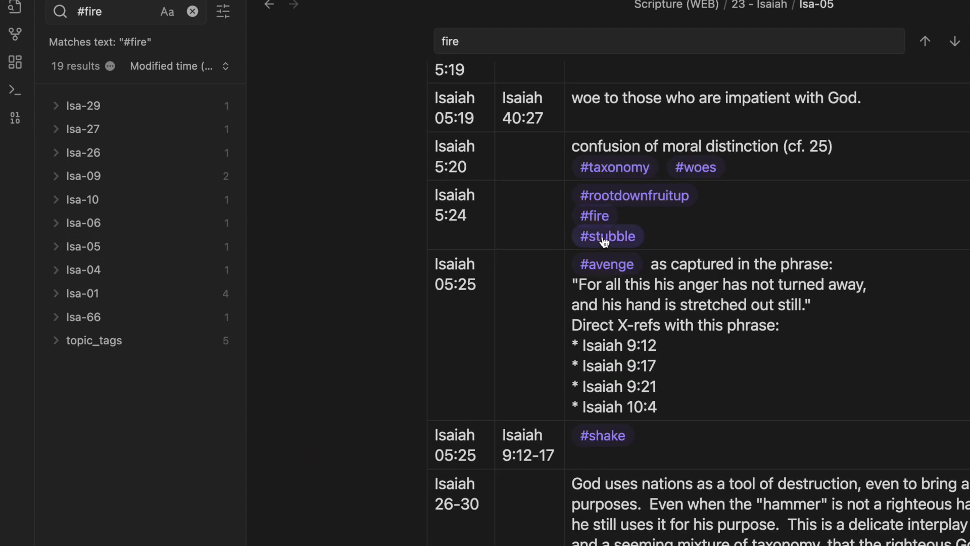
mouse_move(660, 221)
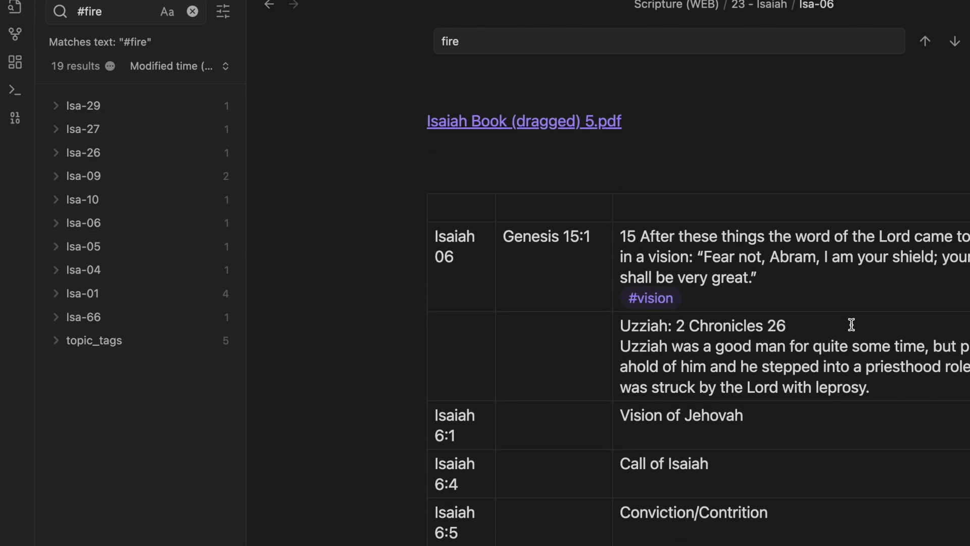
Scroll Isa-06 to its #fire tag at Isaiah 6:13, then open Isa-10
scroll("down", 3)
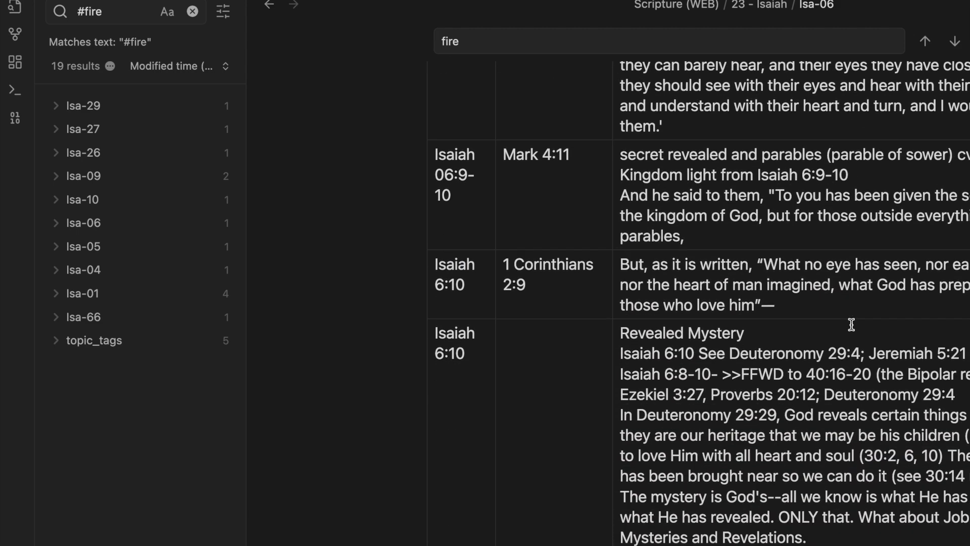
scroll("down", 3)
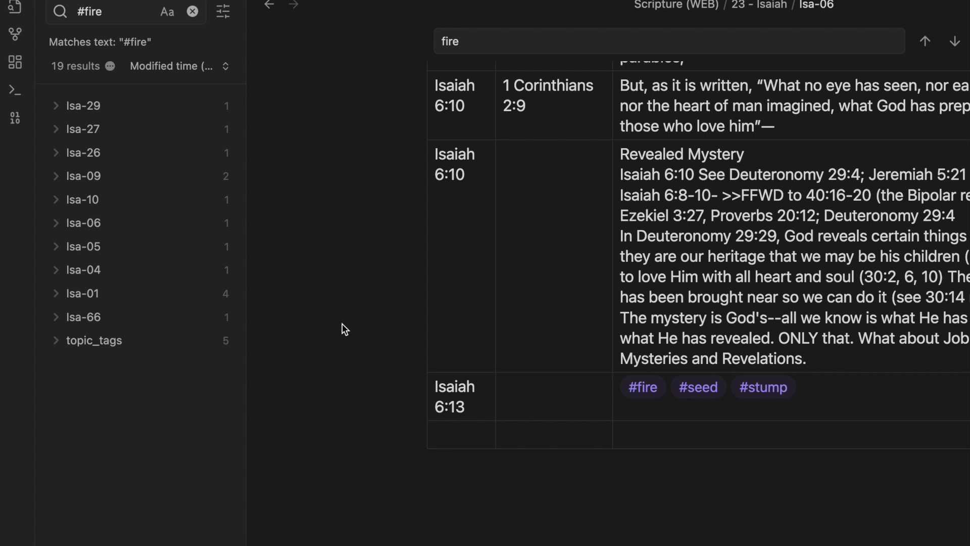
left_click(81, 199)
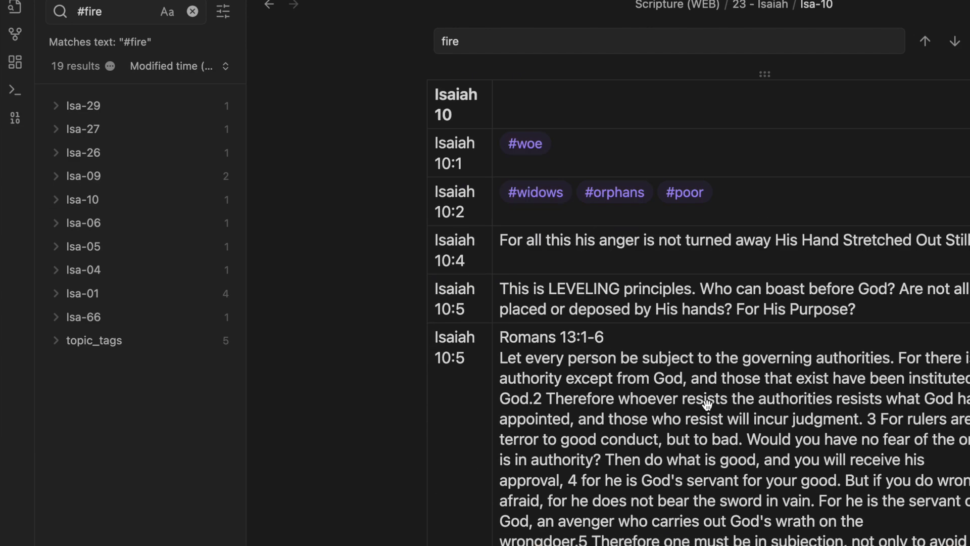
Scroll Isa-10 down to the Isaiah 10:16 row carrying #fire
scroll("down", 3)
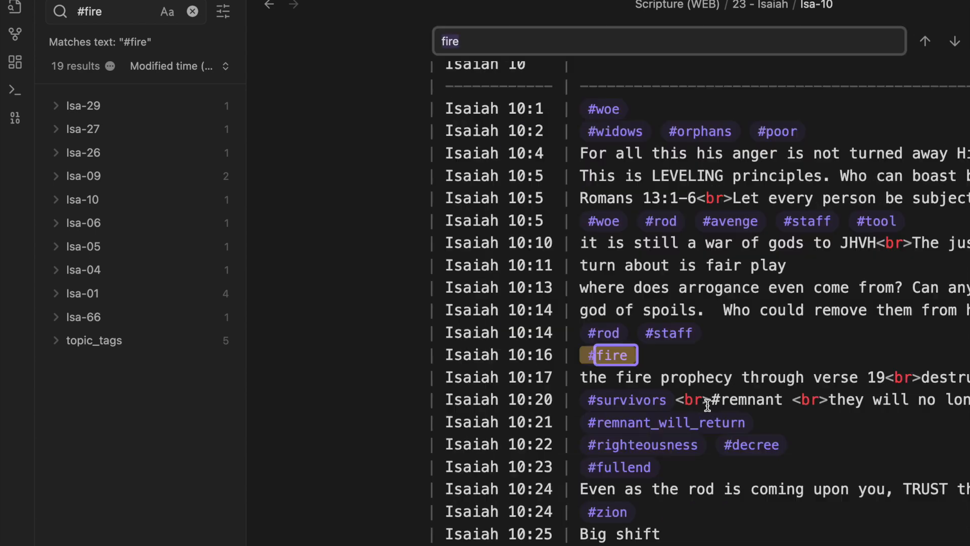
scroll("down", 3)
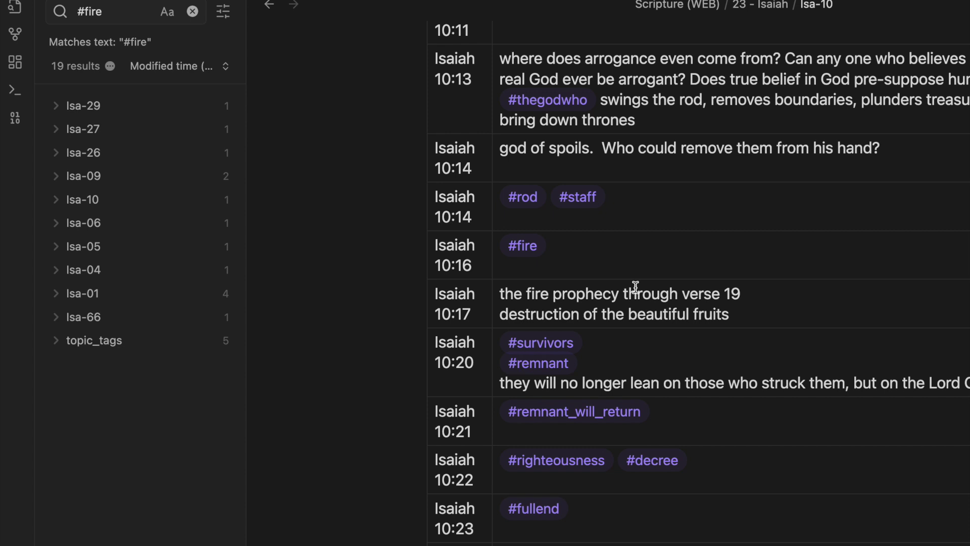
mouse_move(165, 114)
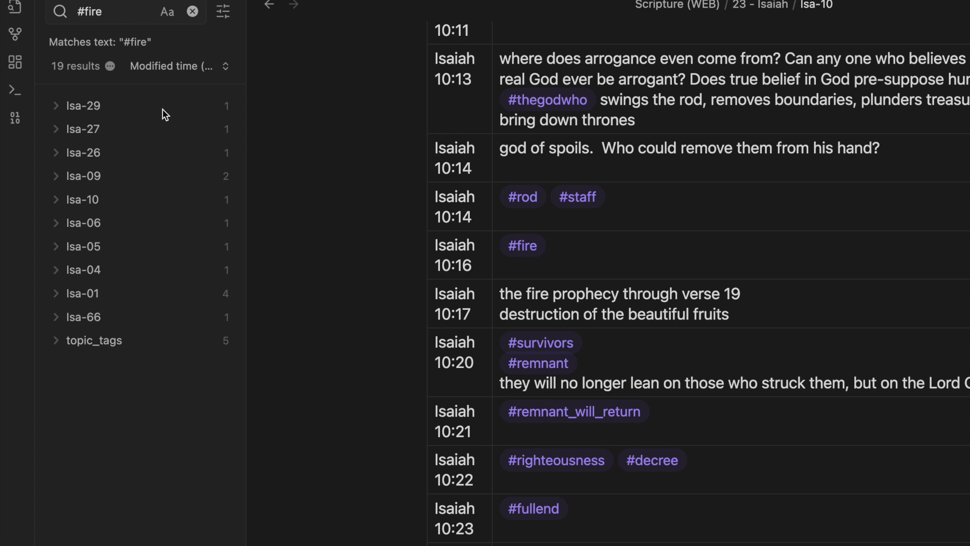
mouse_move(110, 81)
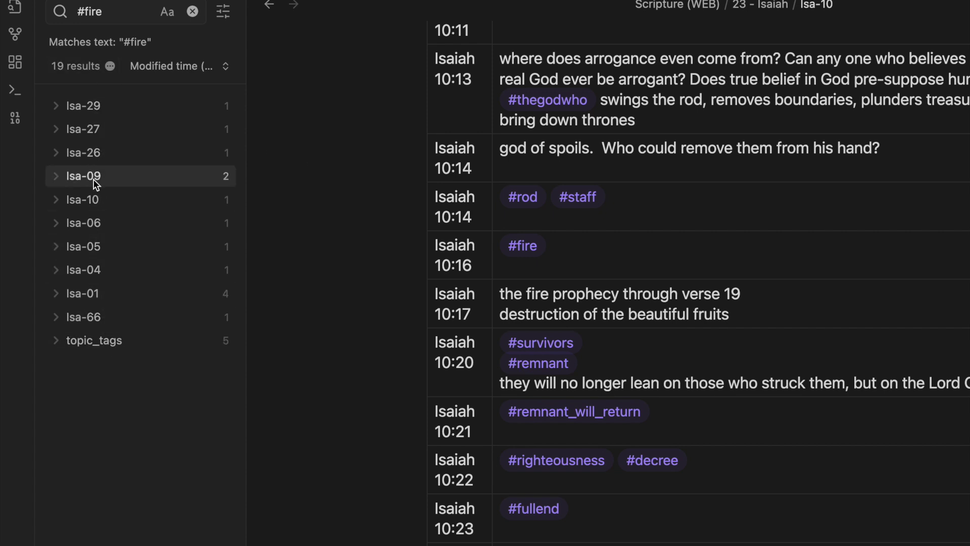
mouse_move(87, 152)
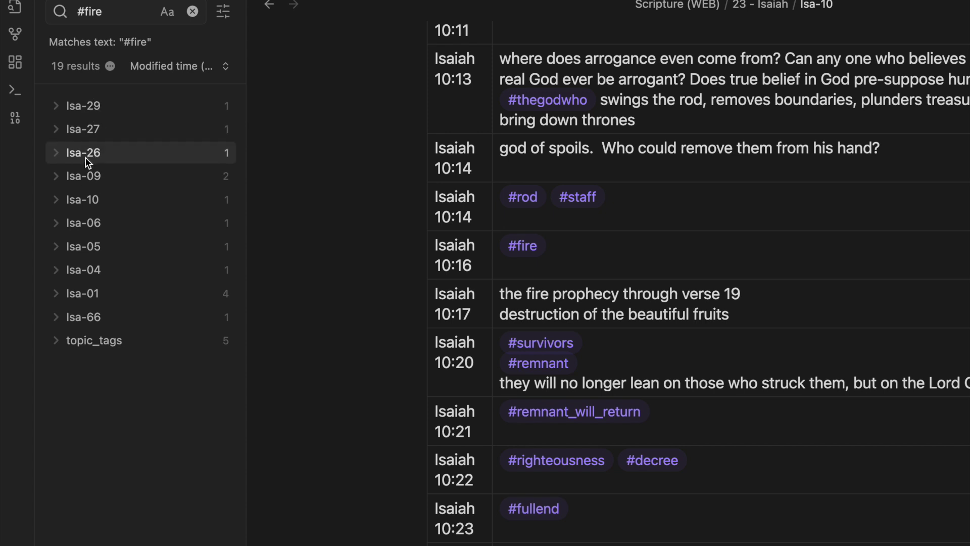
mouse_move(82, 199)
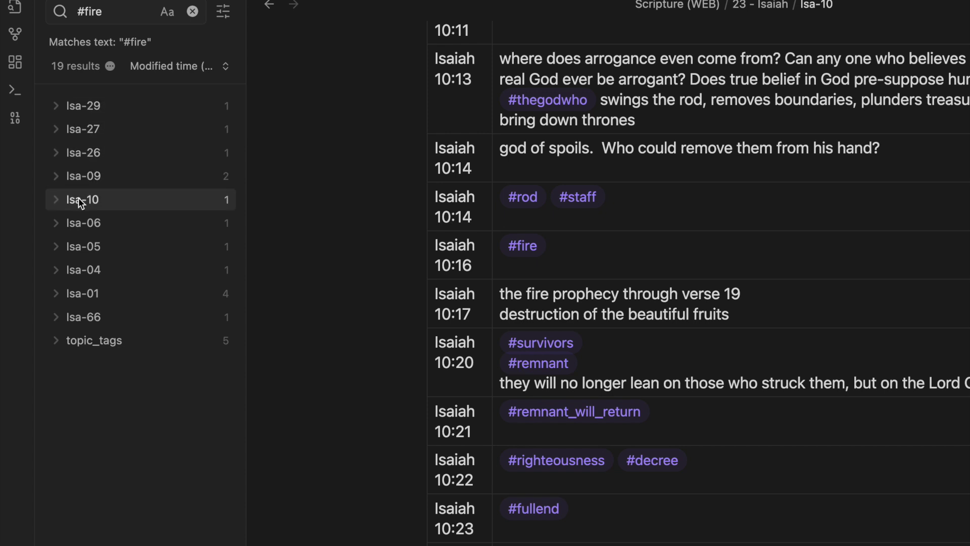
mouse_move(83, 222)
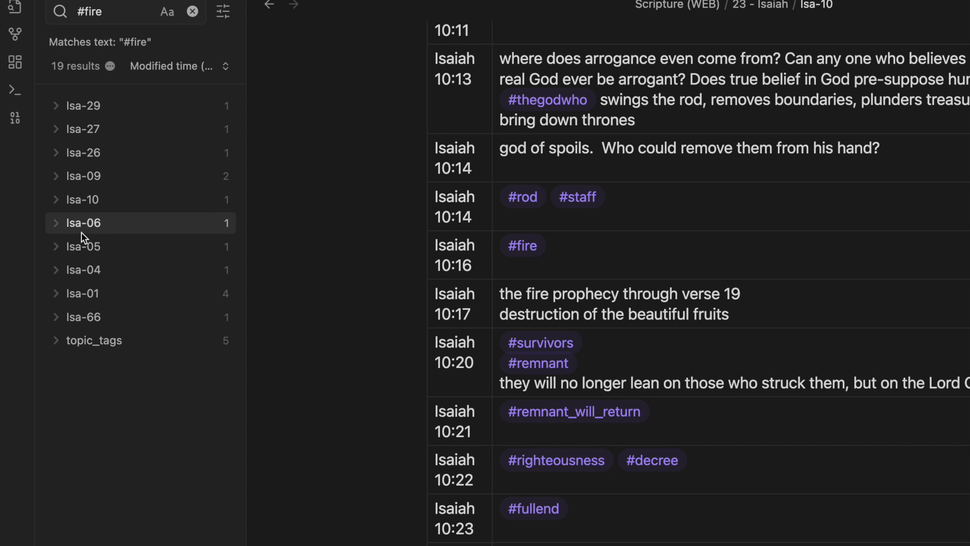
mouse_move(82, 105)
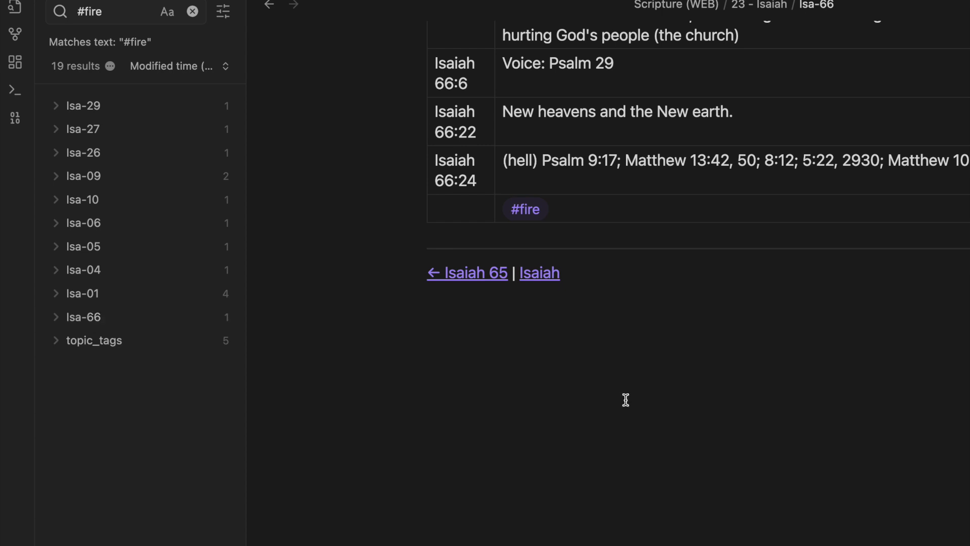
scroll("down", 3)
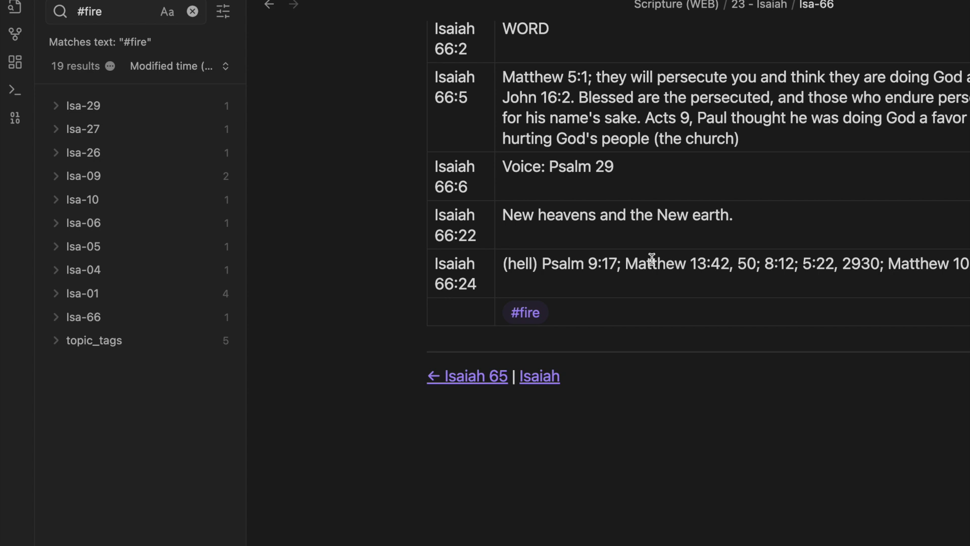
mouse_move(603, 347)
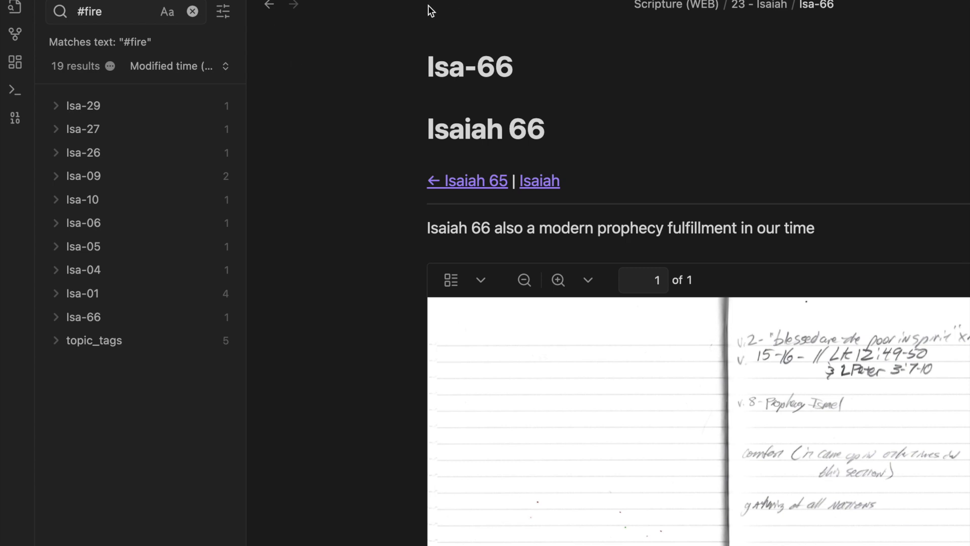
mouse_move(365, 164)
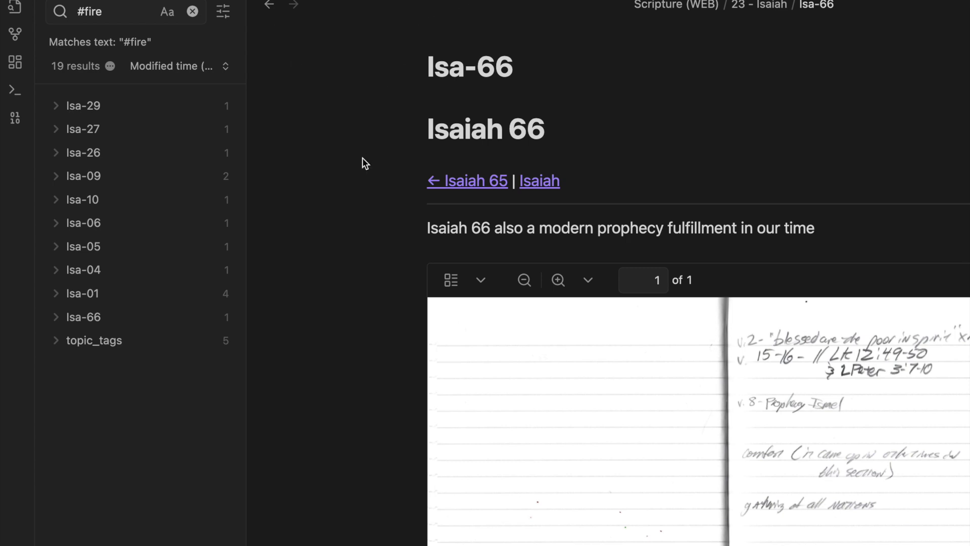